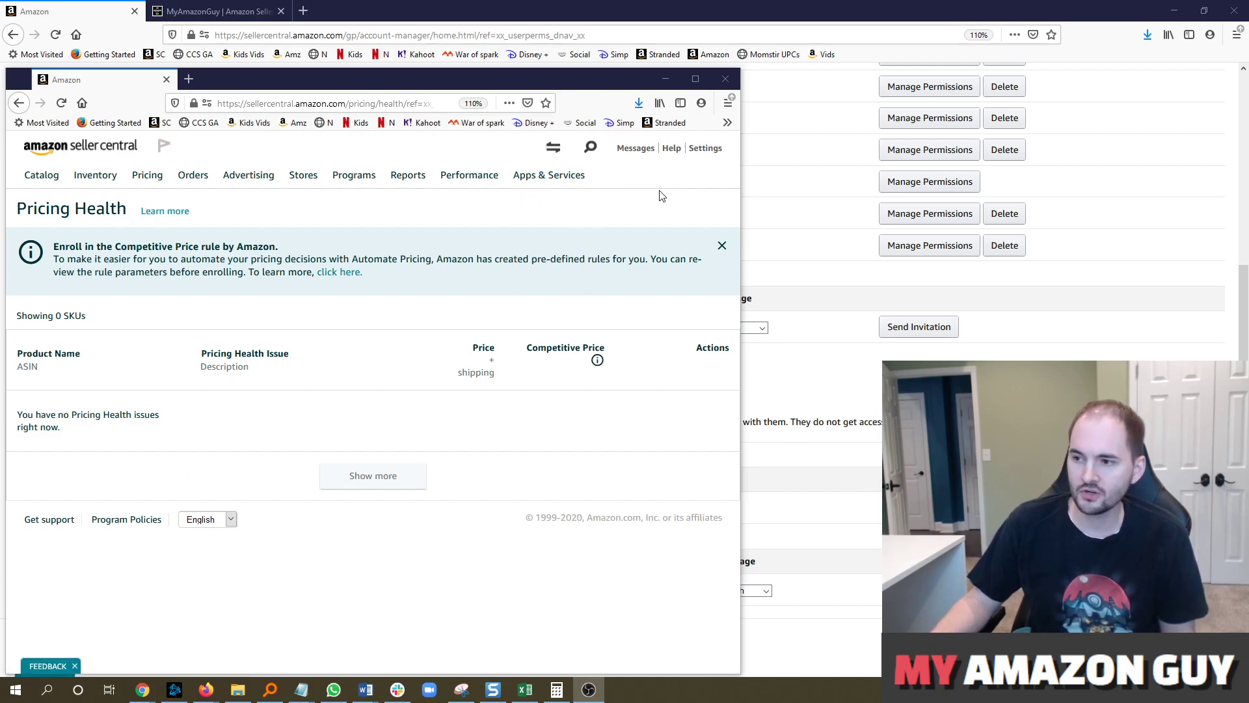
# Show and dismiss the Settings options list, then go to MyAmazonGuy's Book a Coaching Call page.
pyautogui.click(704, 147)
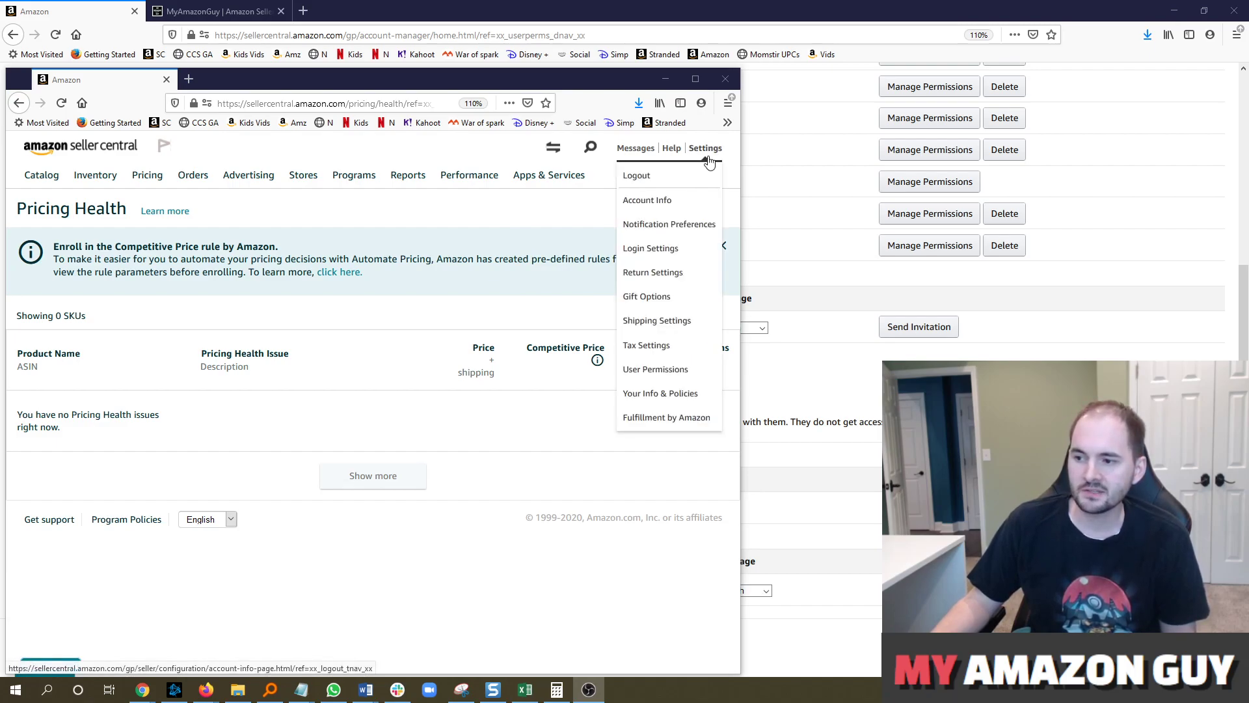
pyautogui.click(679, 103)
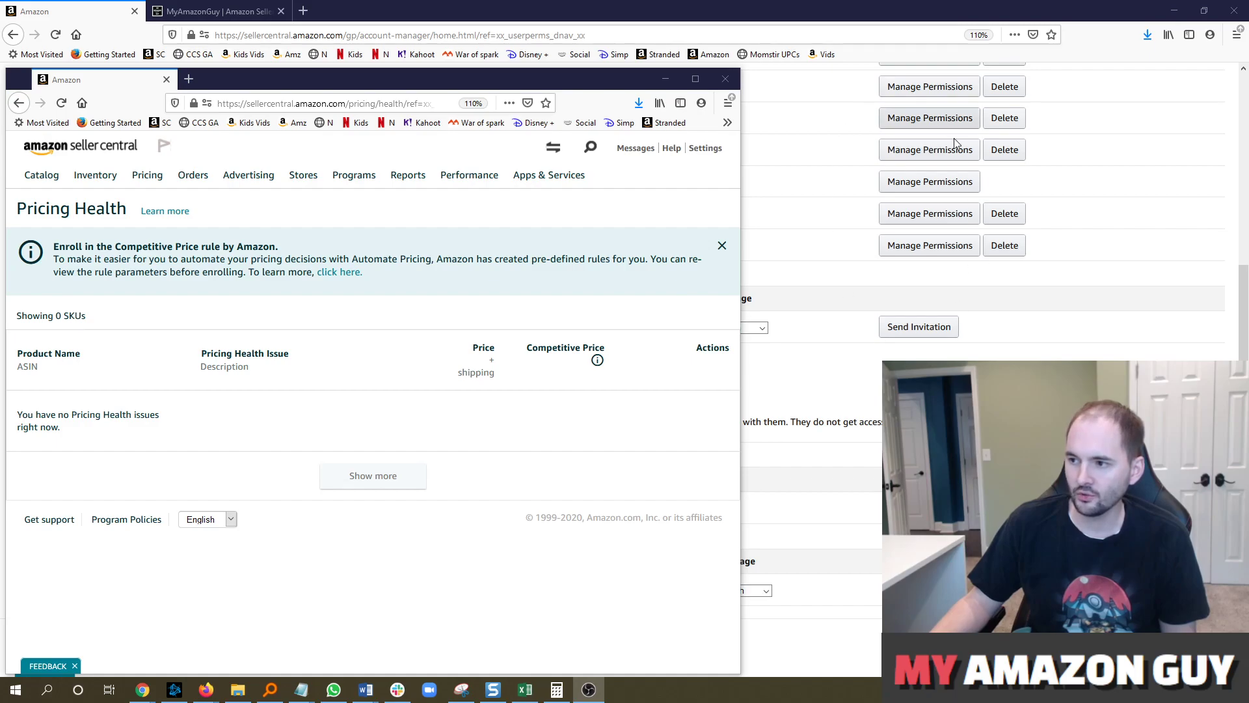
pyautogui.moveTo(929, 86)
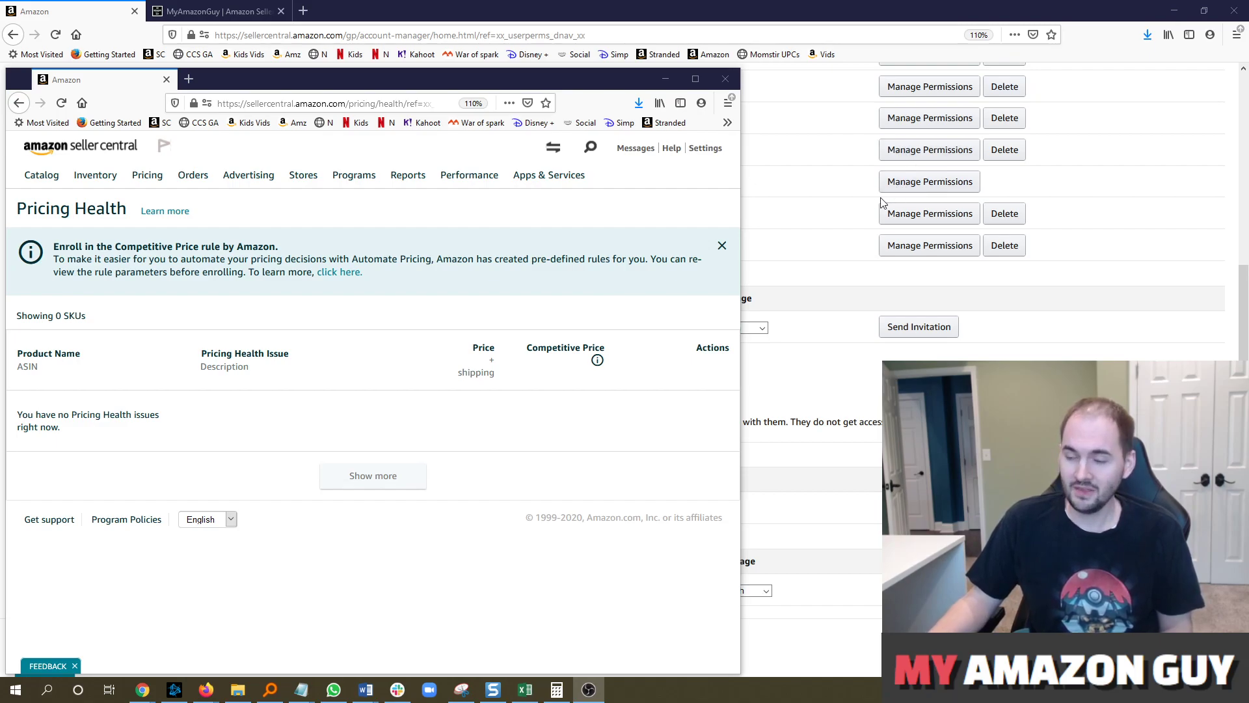
pyautogui.moveTo(1010, 186)
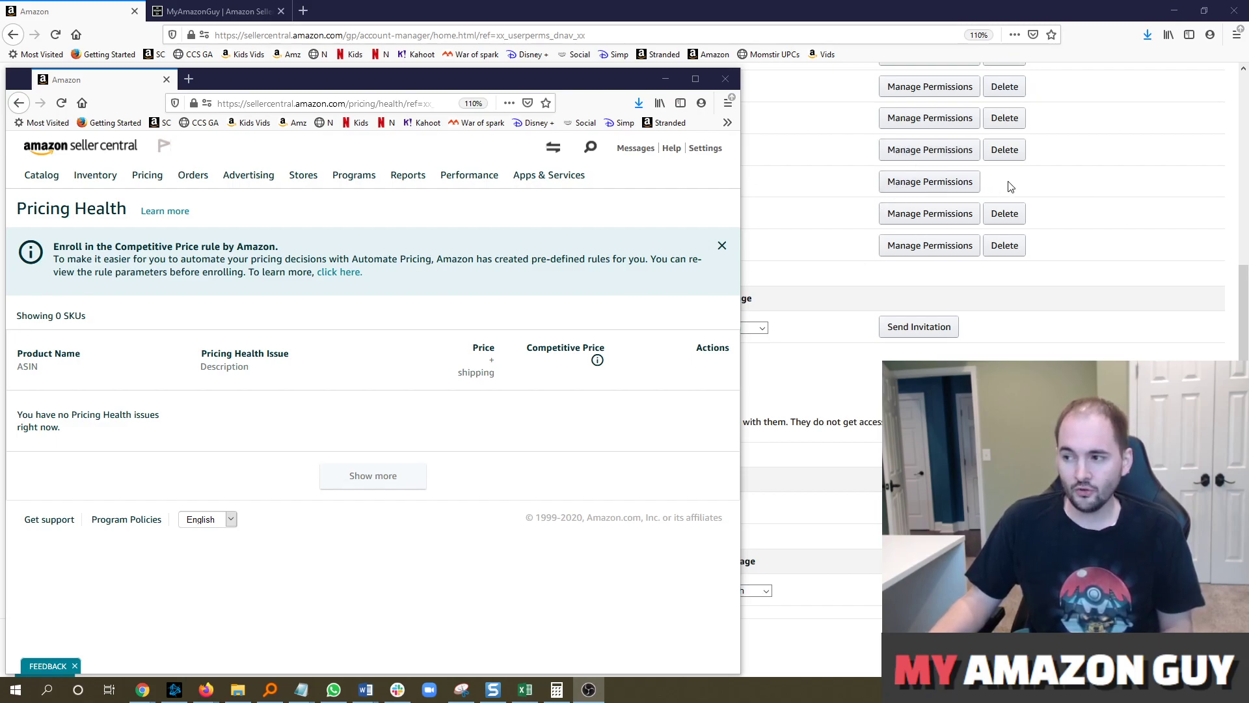
pyautogui.moveTo(1021, 176)
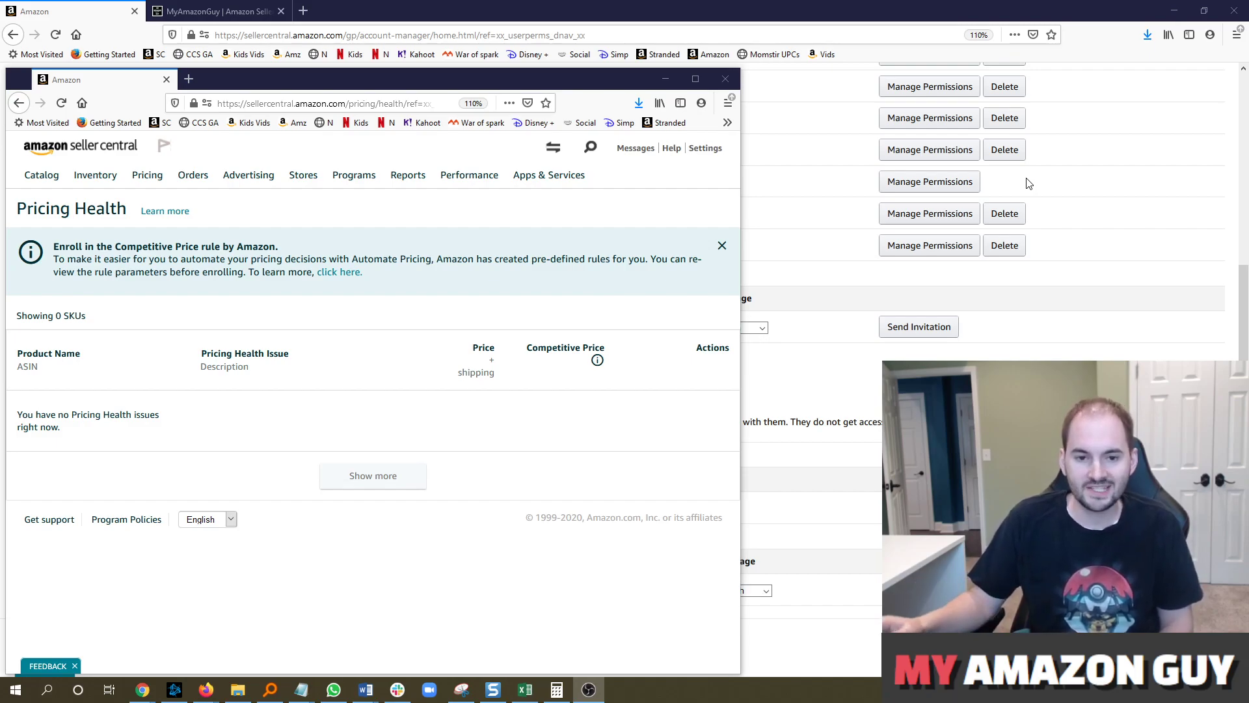
pyautogui.click(705, 149)
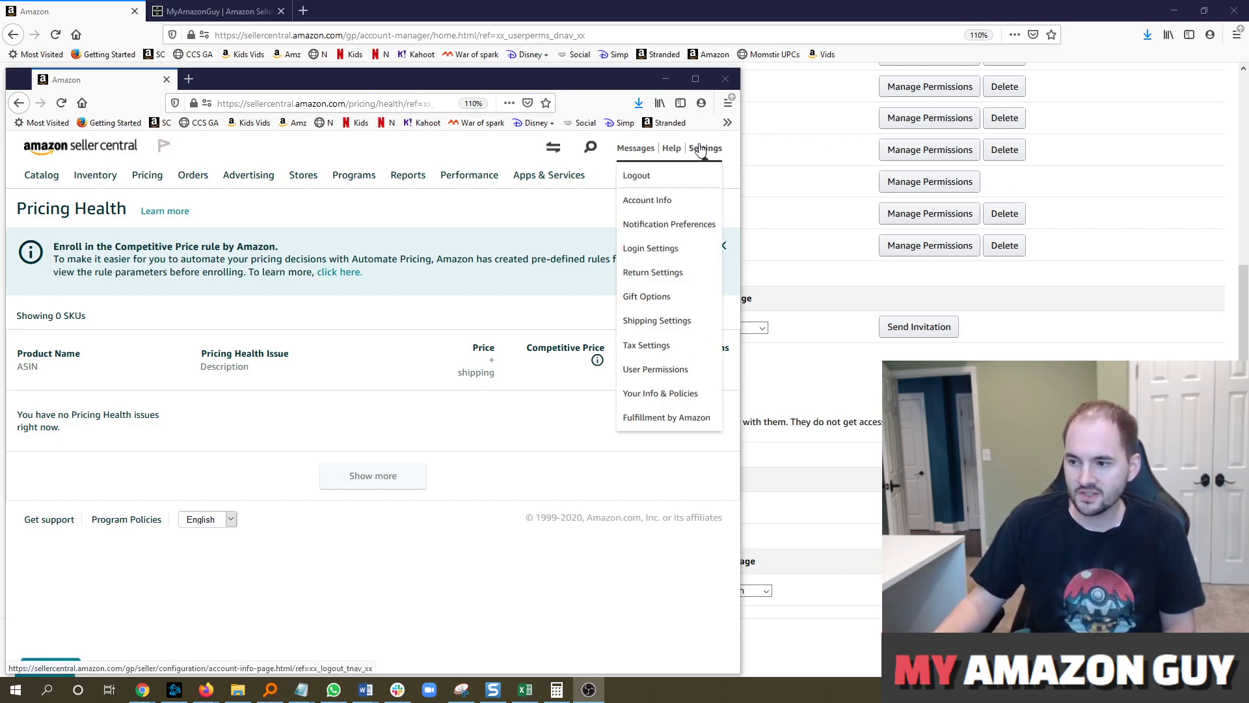
pyautogui.moveTo(651, 247)
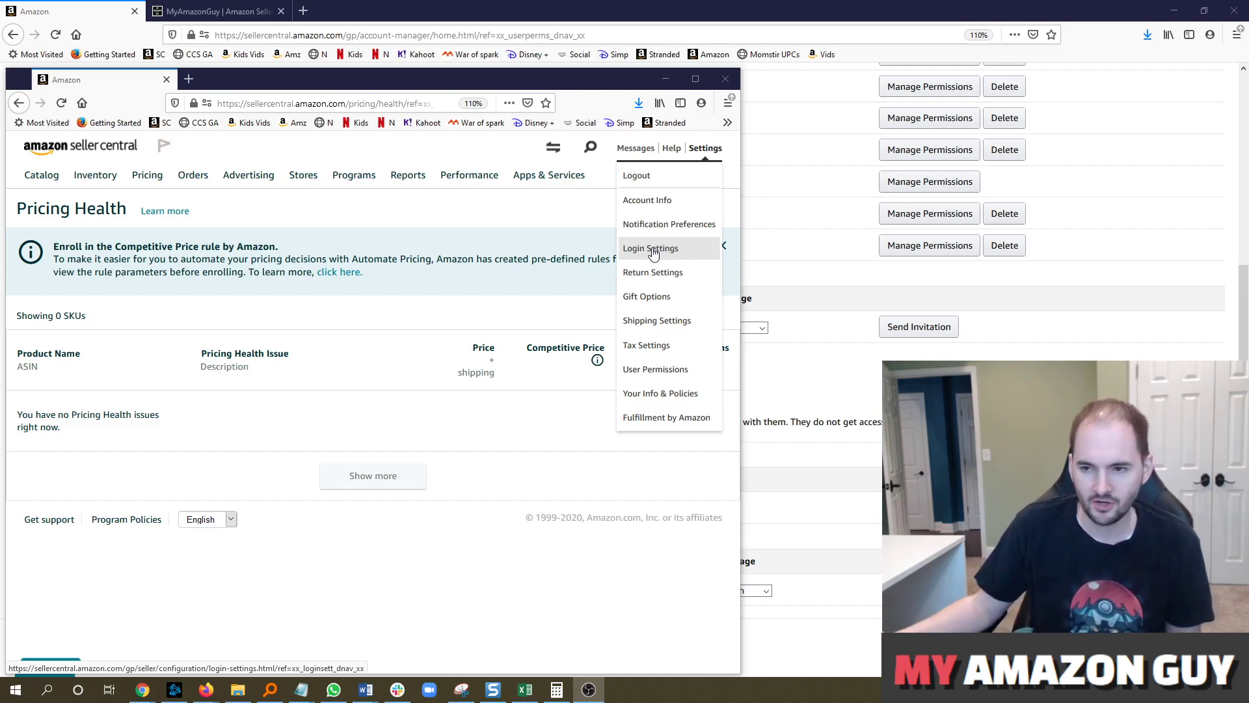
pyautogui.click(704, 147)
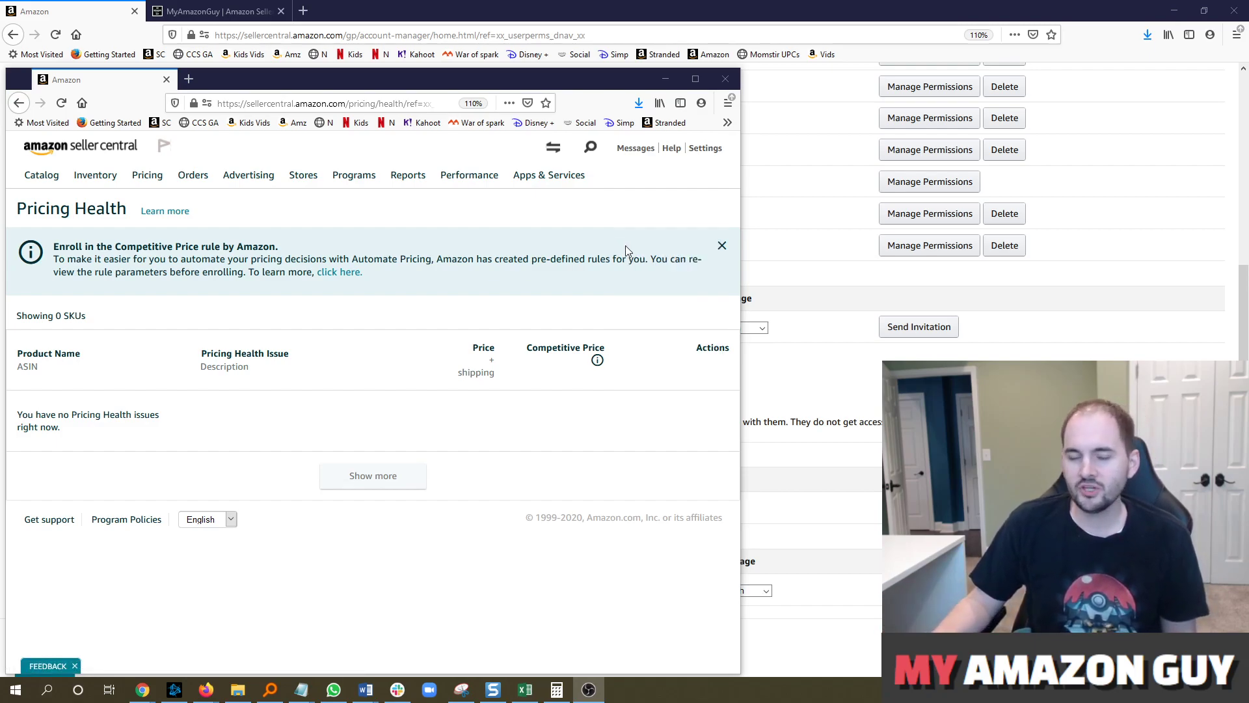
pyautogui.moveTo(640, 237)
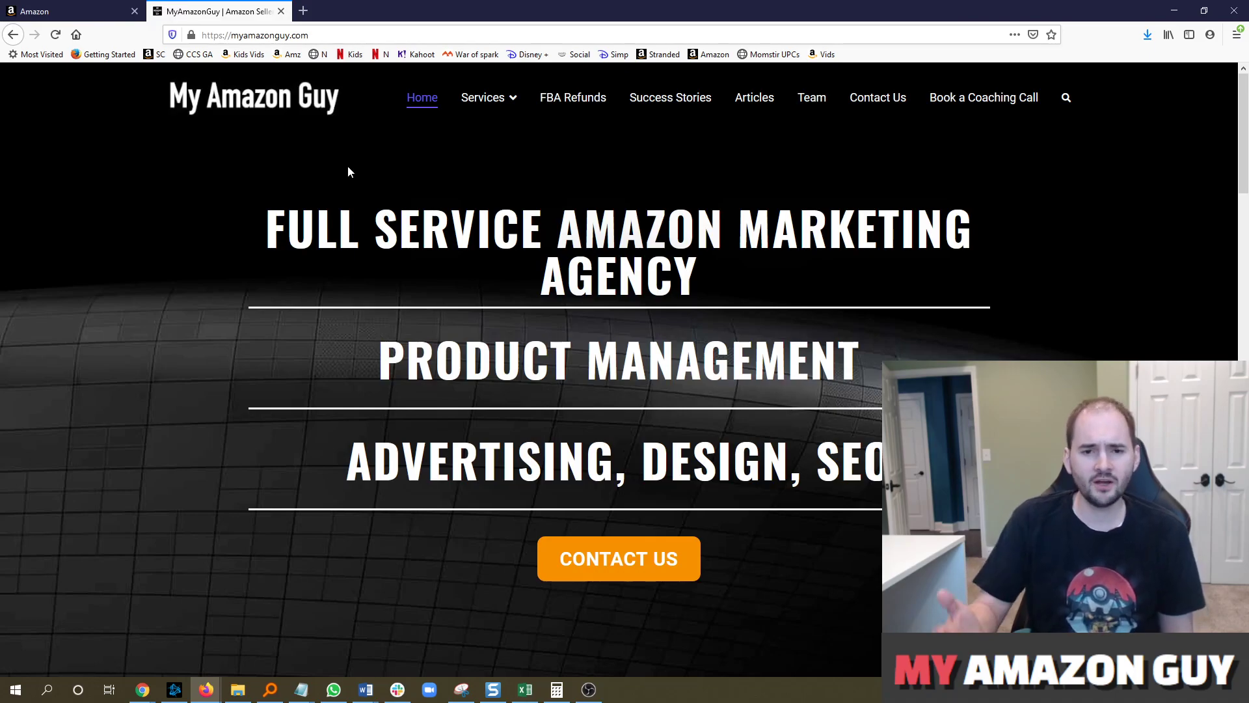
pyautogui.moveTo(977, 142)
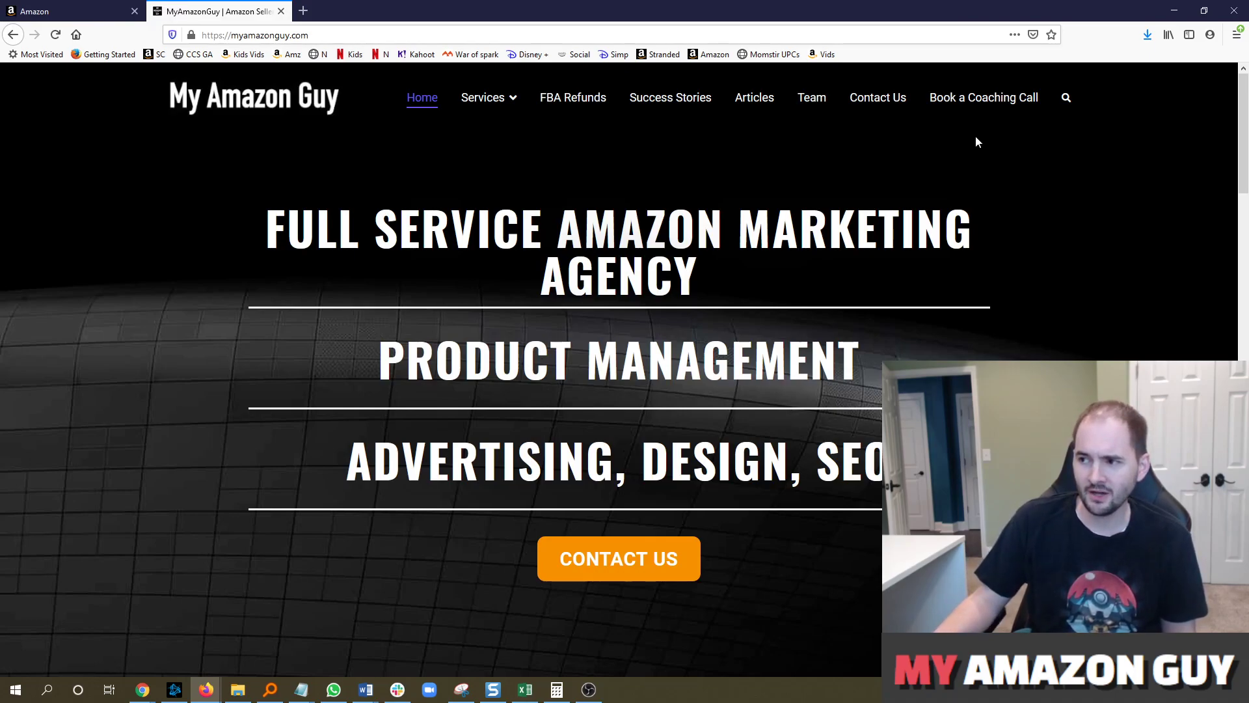
pyautogui.click(983, 97)
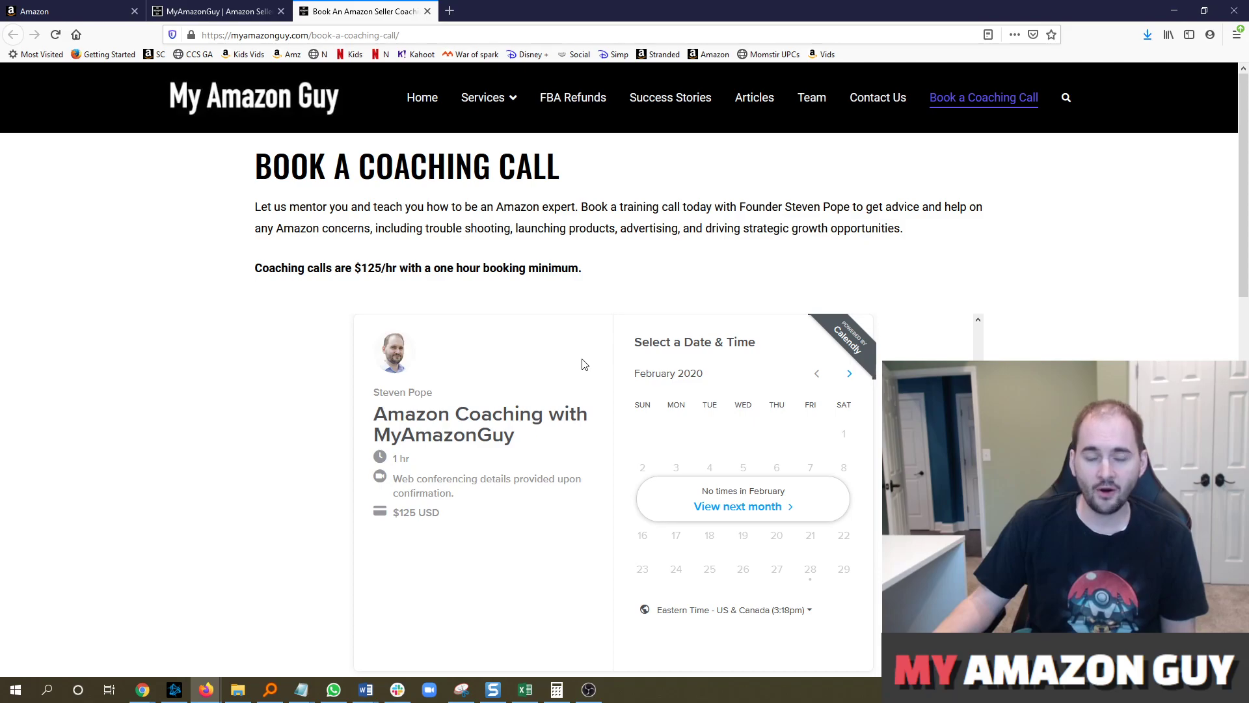
pyautogui.moveTo(621, 296)
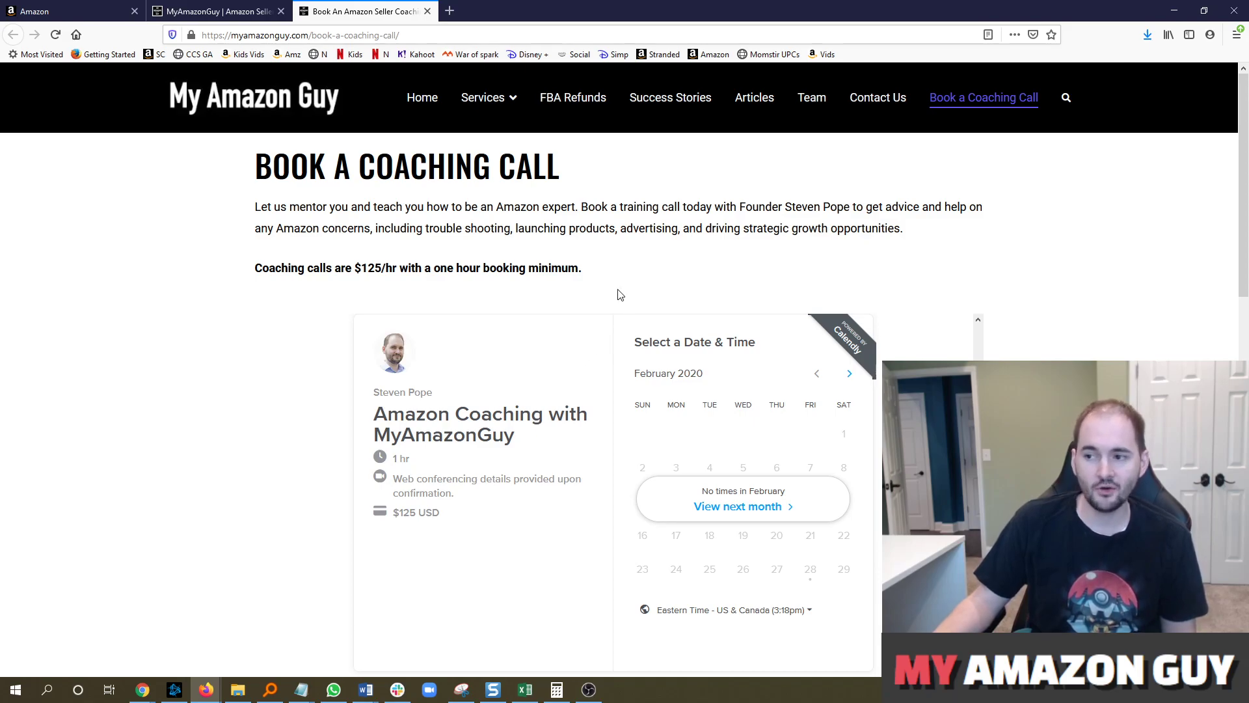